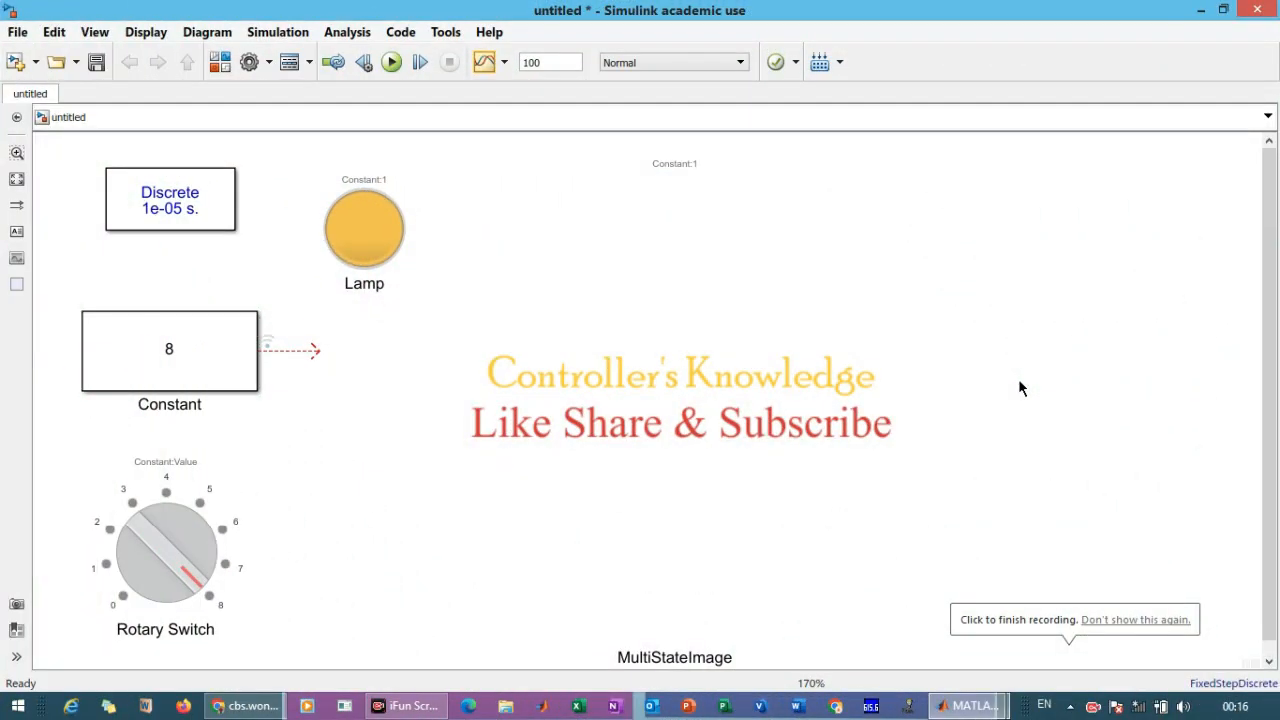
Review the Rotary Switch block's state values and labels in its settings
left_click(674, 400)
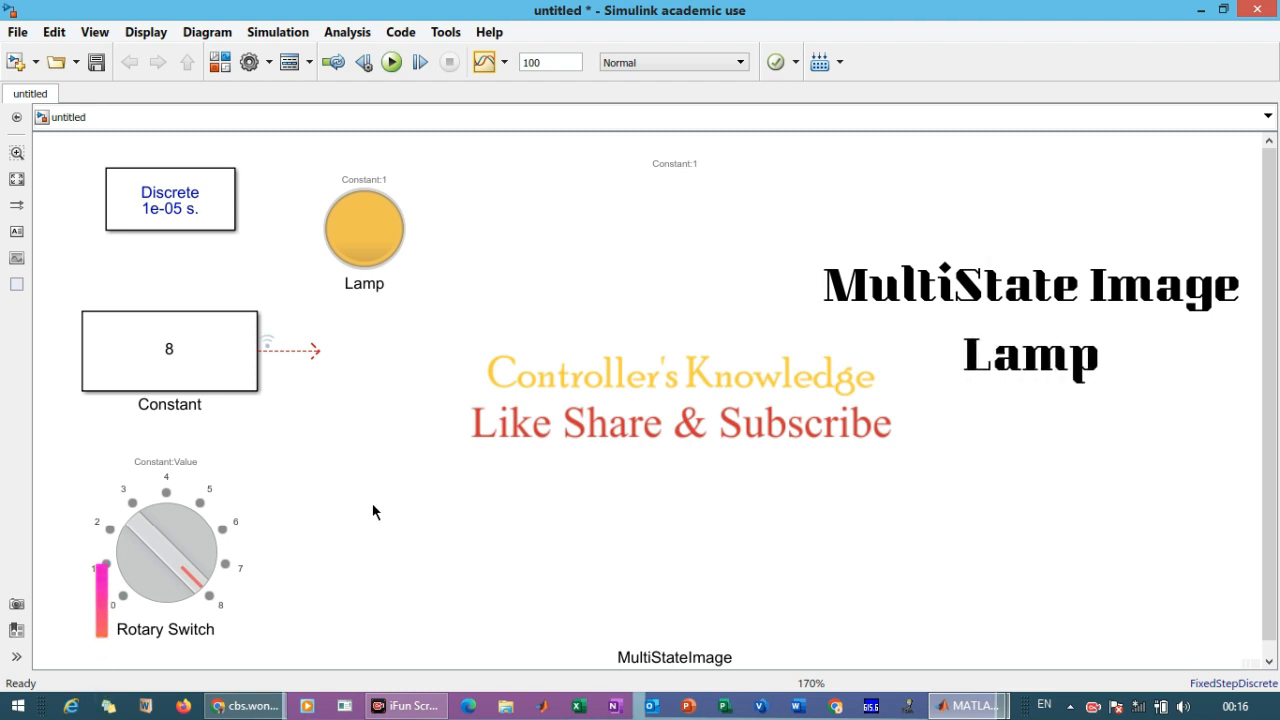
left_click(165, 550)
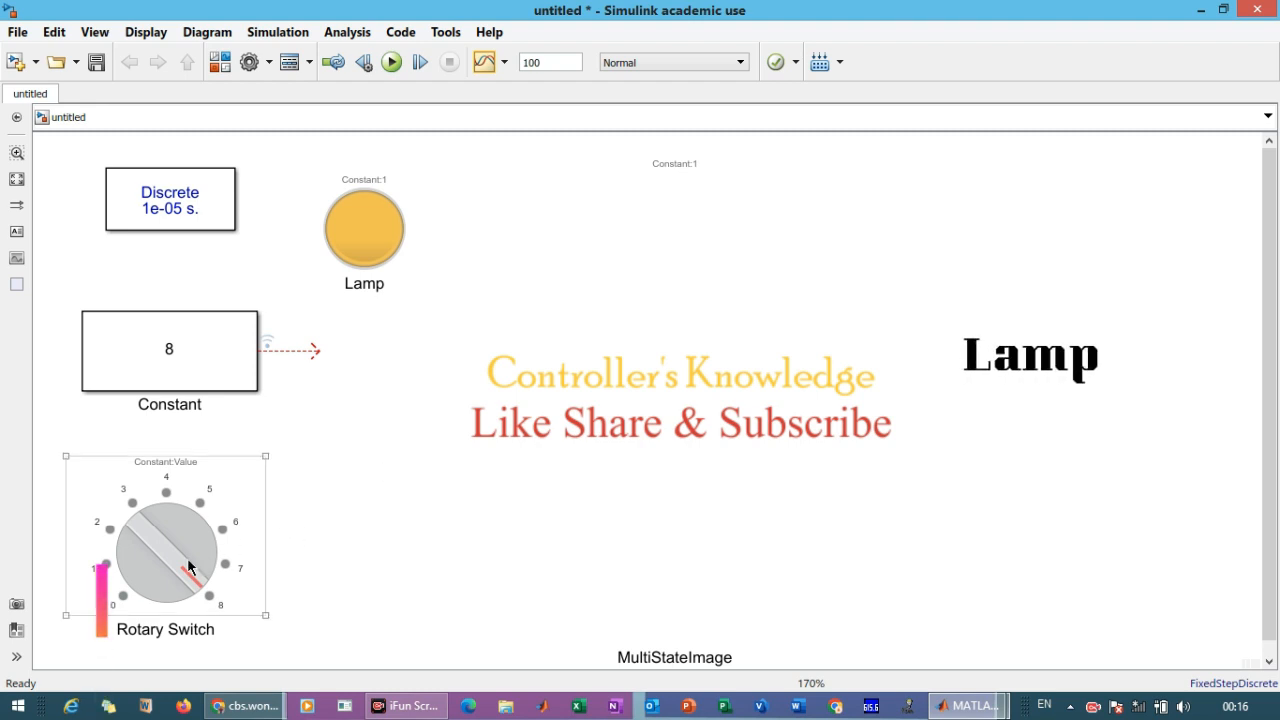
double_click(165, 550)
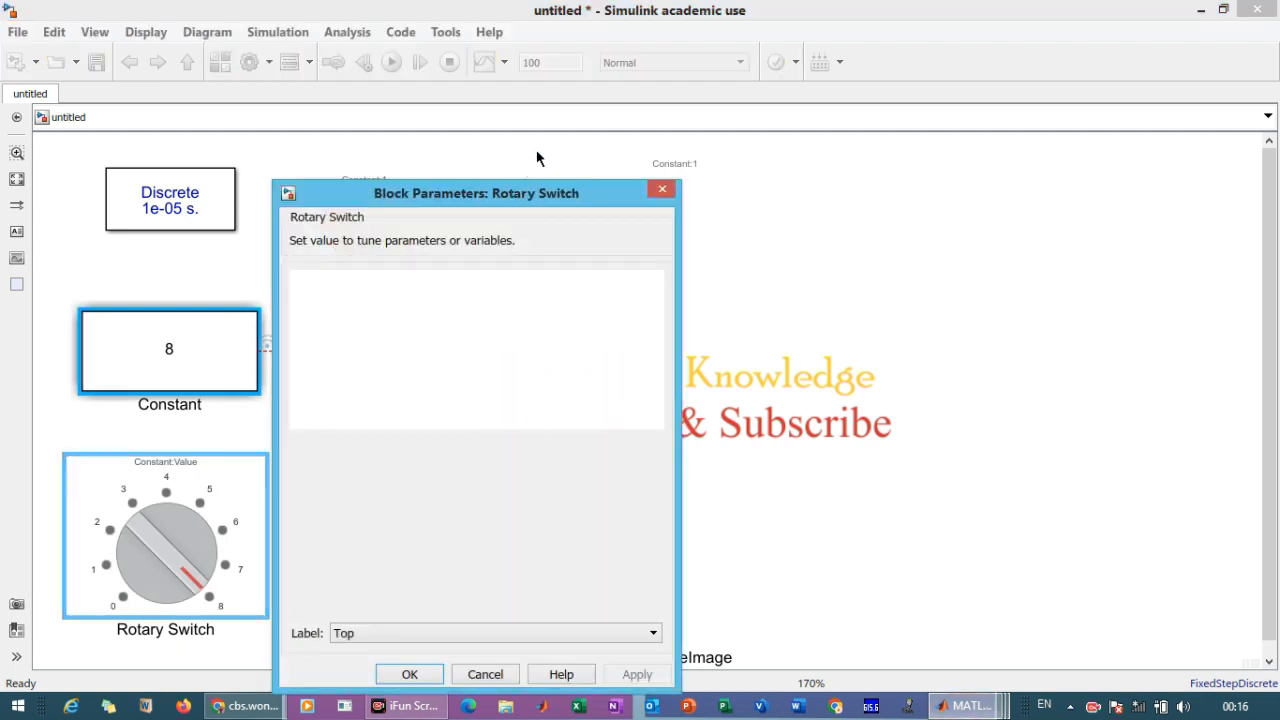
mouse_move(145, 618)
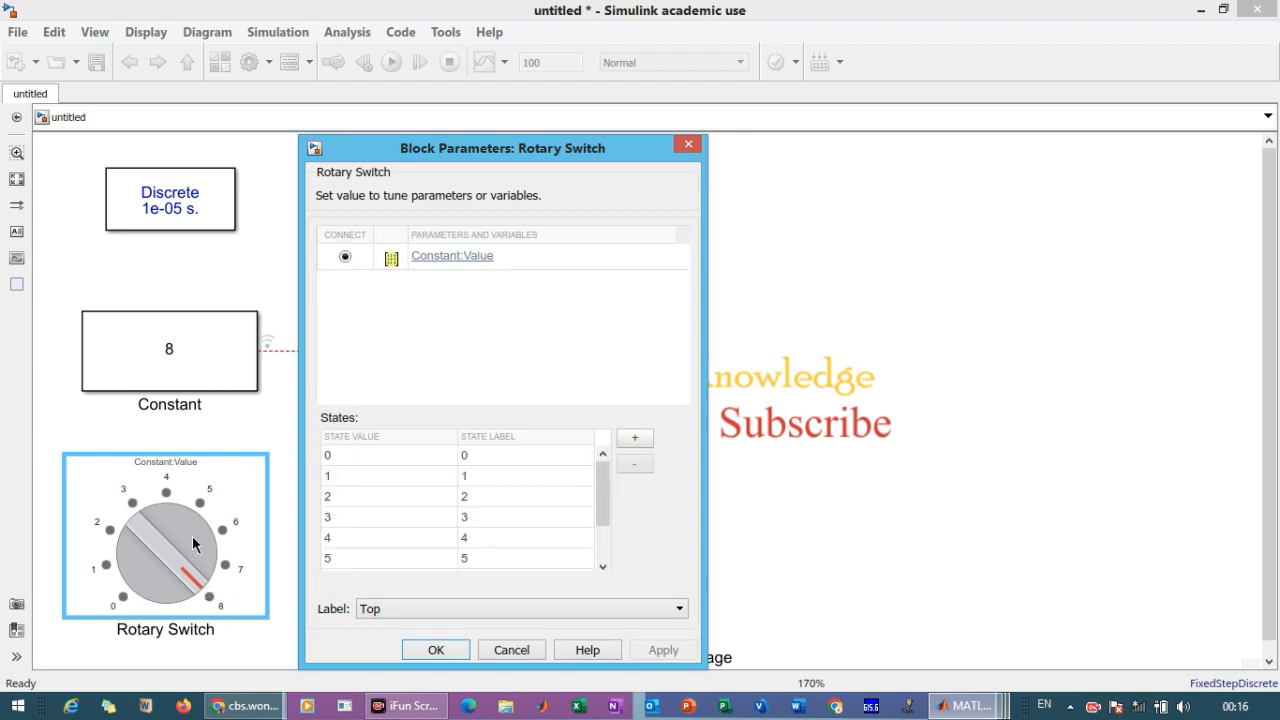
mouse_move(421, 468)
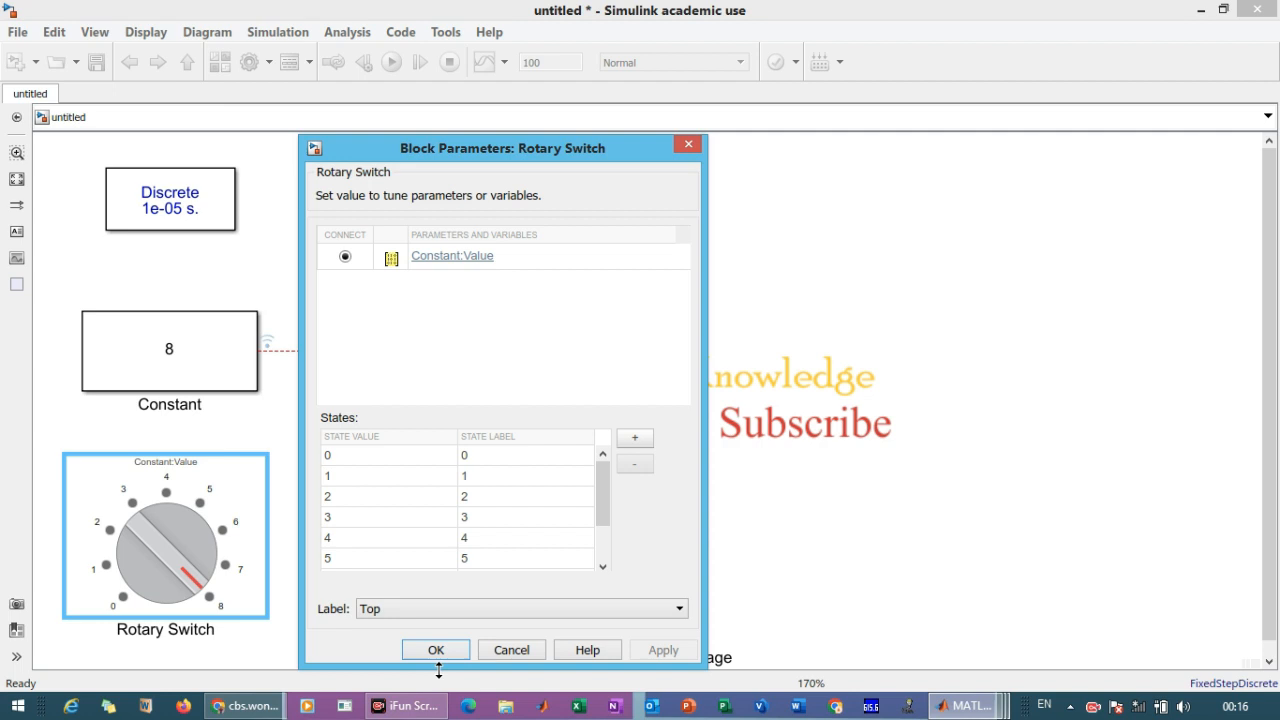
left_click(380, 454)
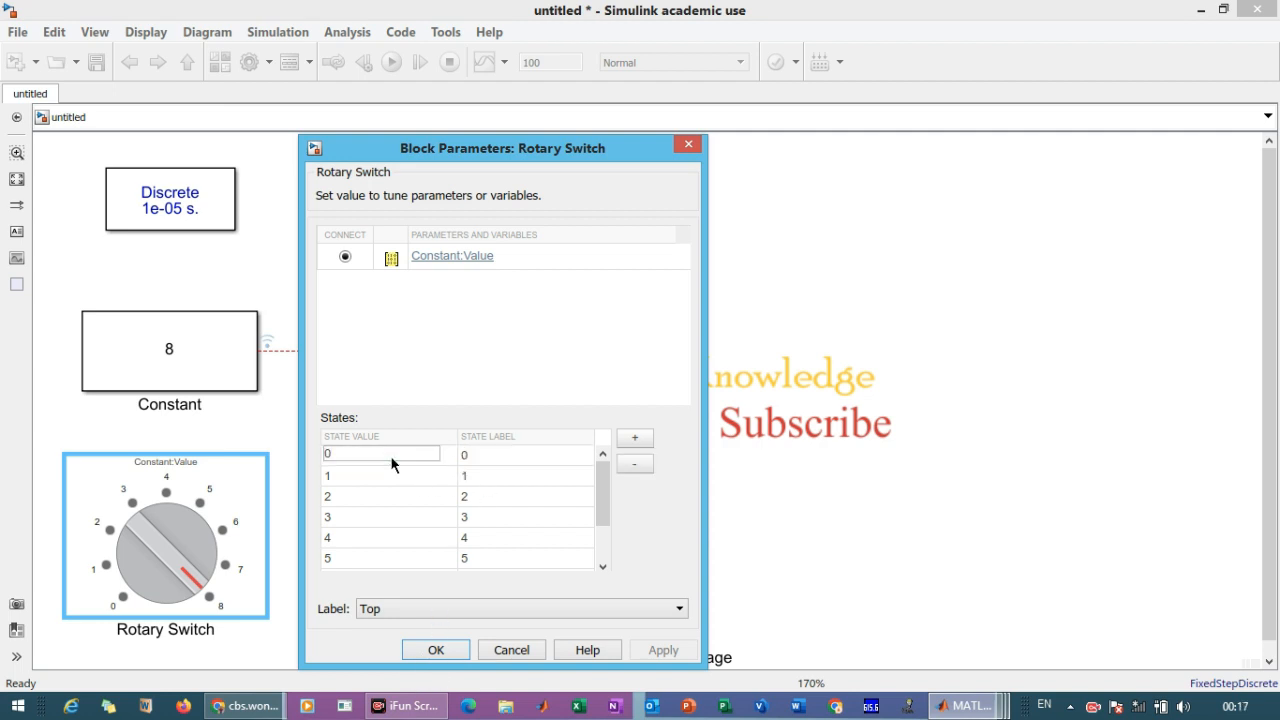
left_click(518, 453)
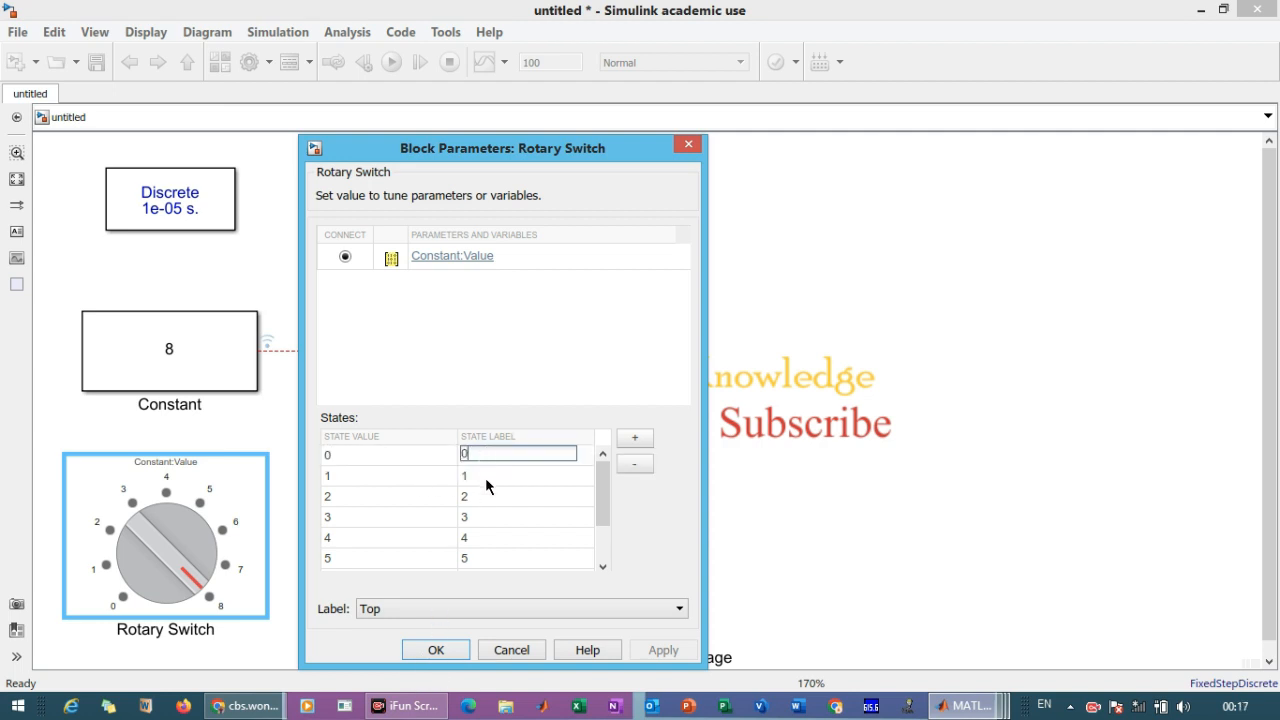
mouse_move(500, 596)
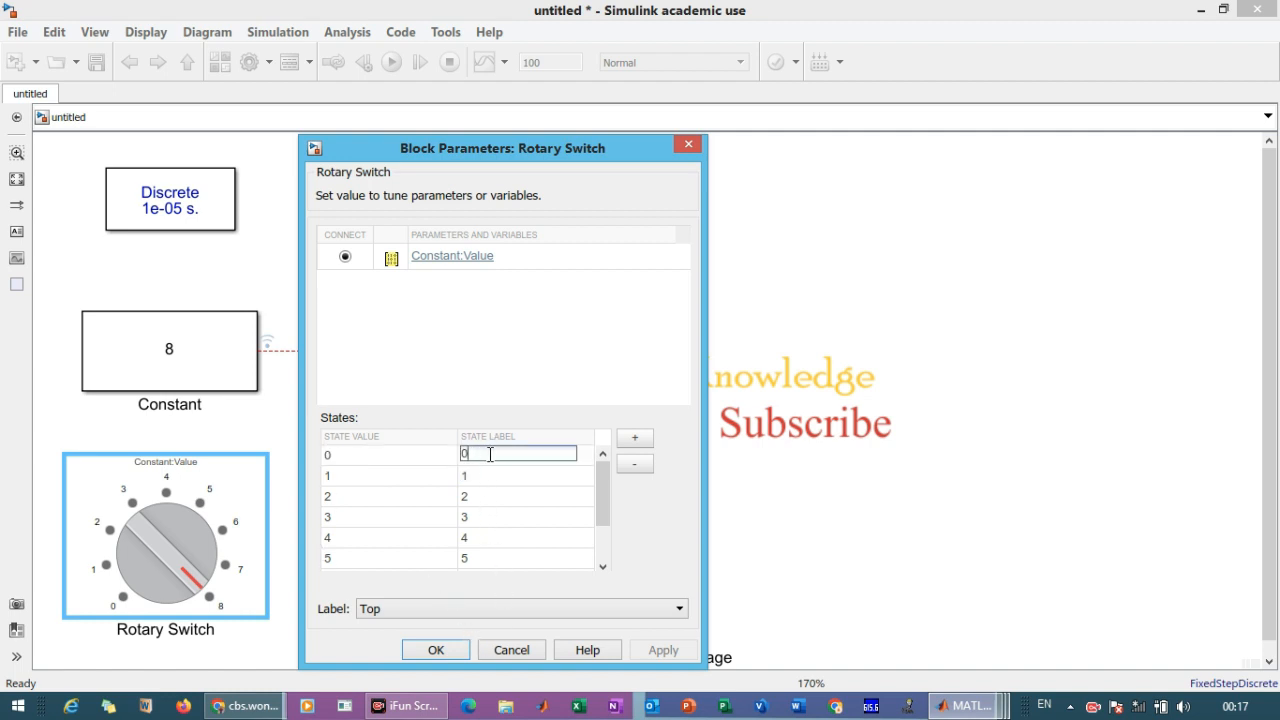
mouse_move(135, 604)
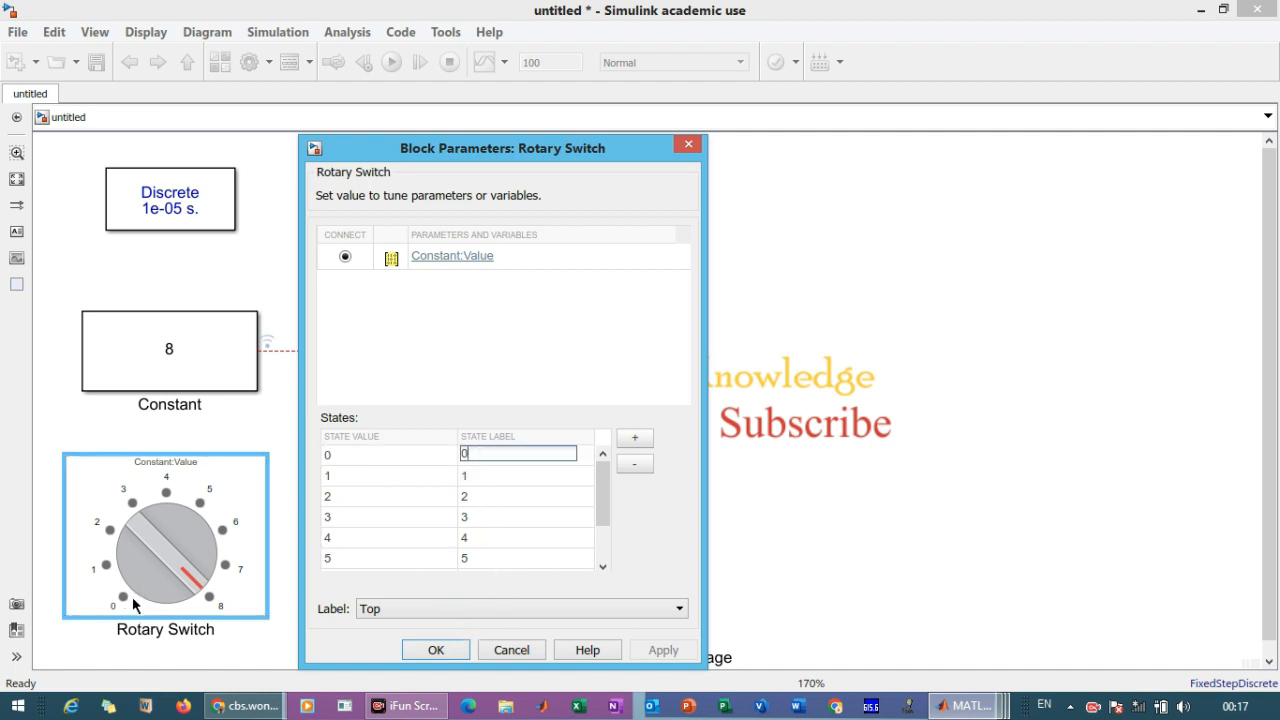
mouse_move(118, 592)
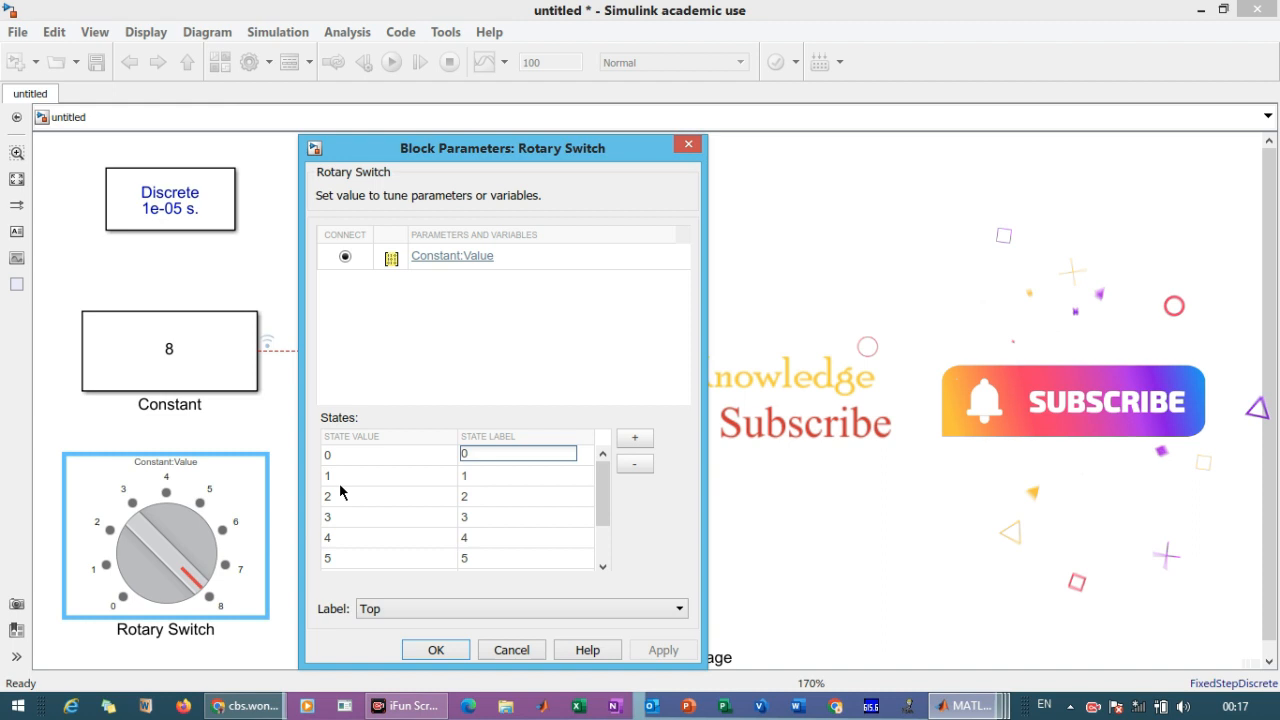
left_click(435, 649)
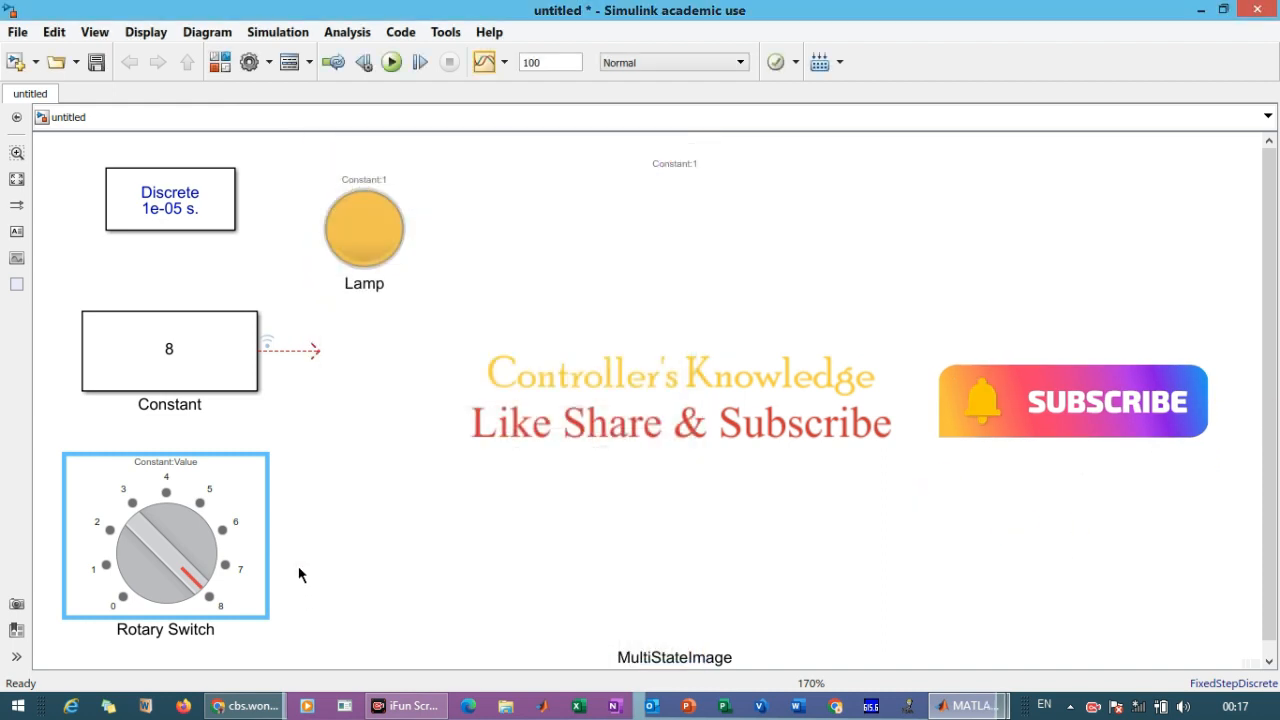
Review the MultiStateImage state settings and the Lamp's colour states
left_click(639, 418)
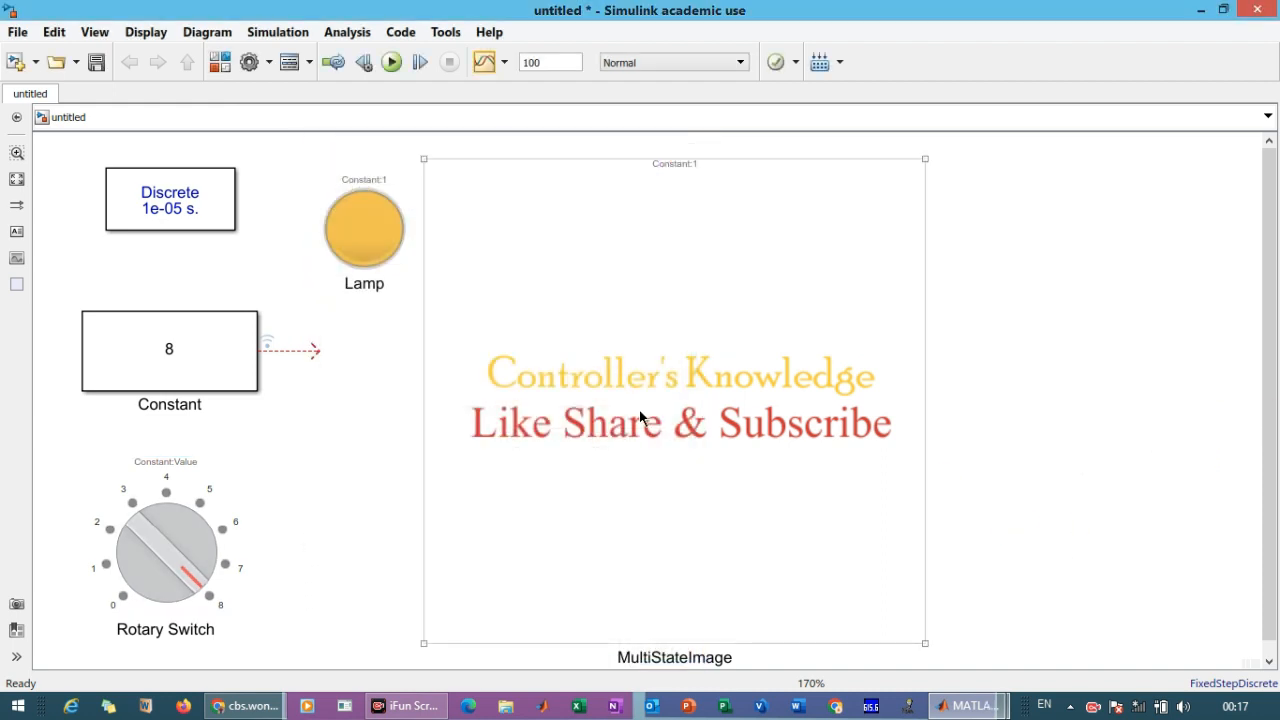
left_click(674, 420)
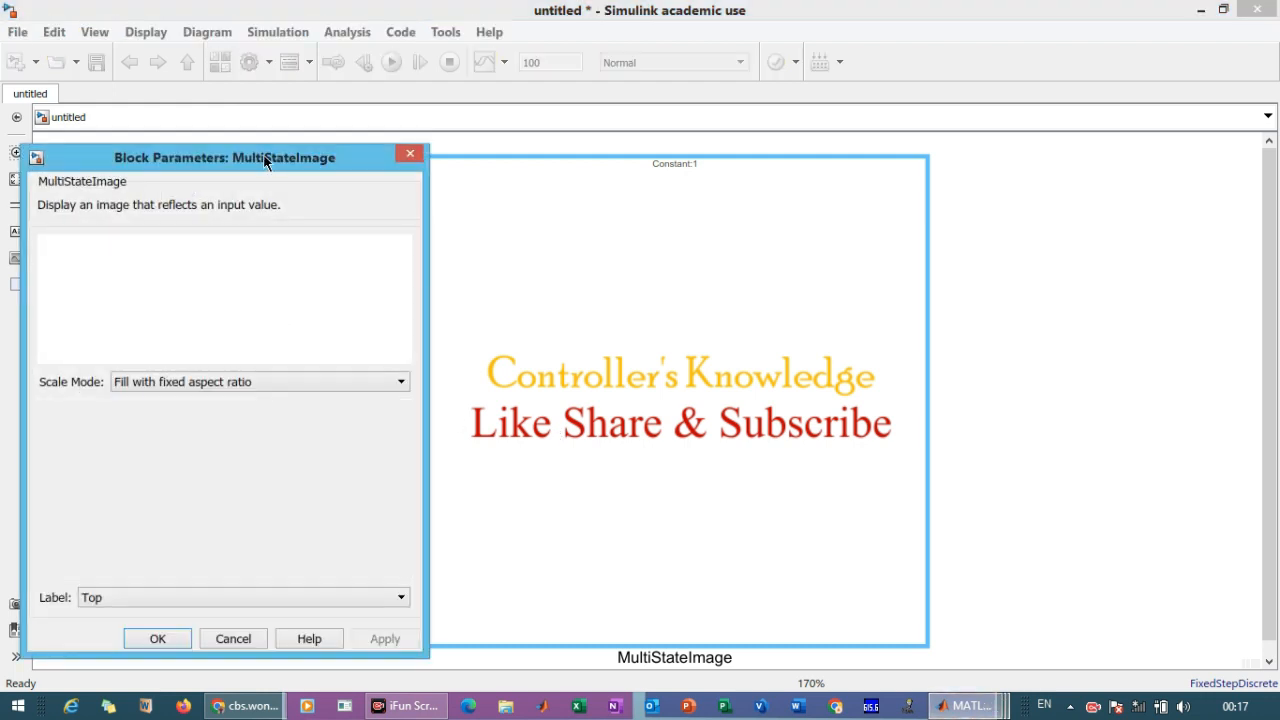
mouse_move(296, 175)
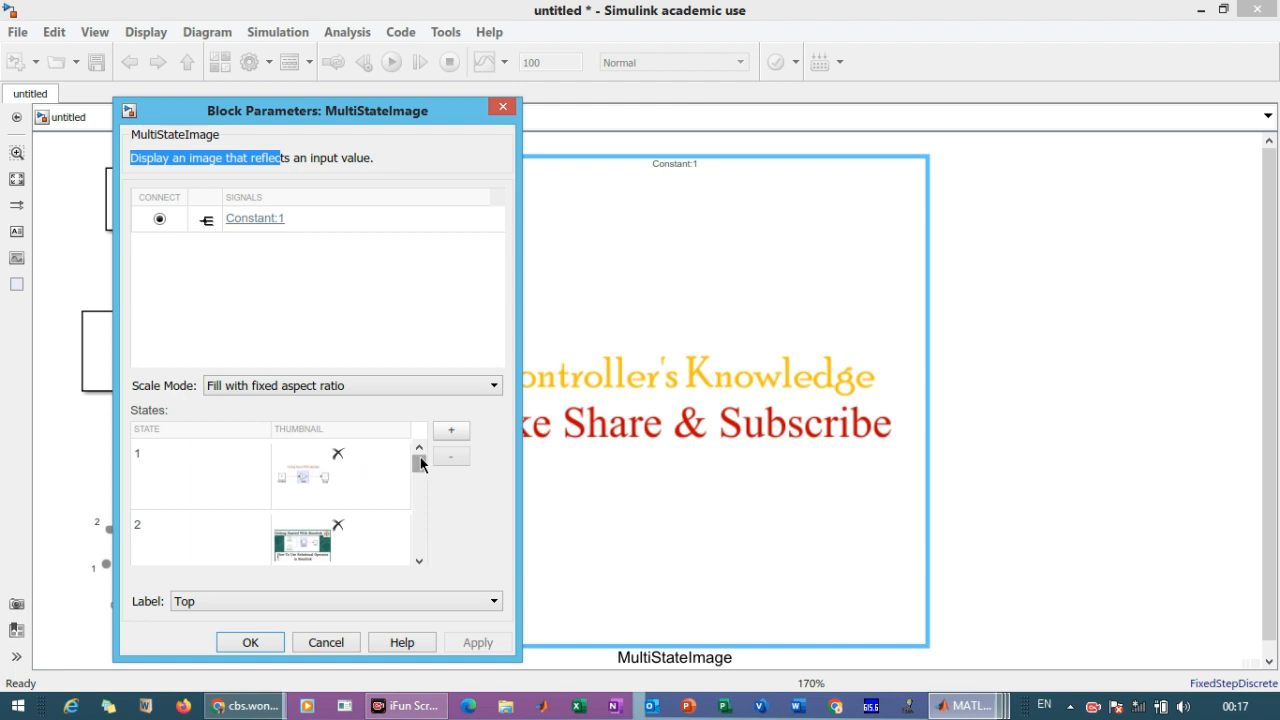
scroll("down", 3)
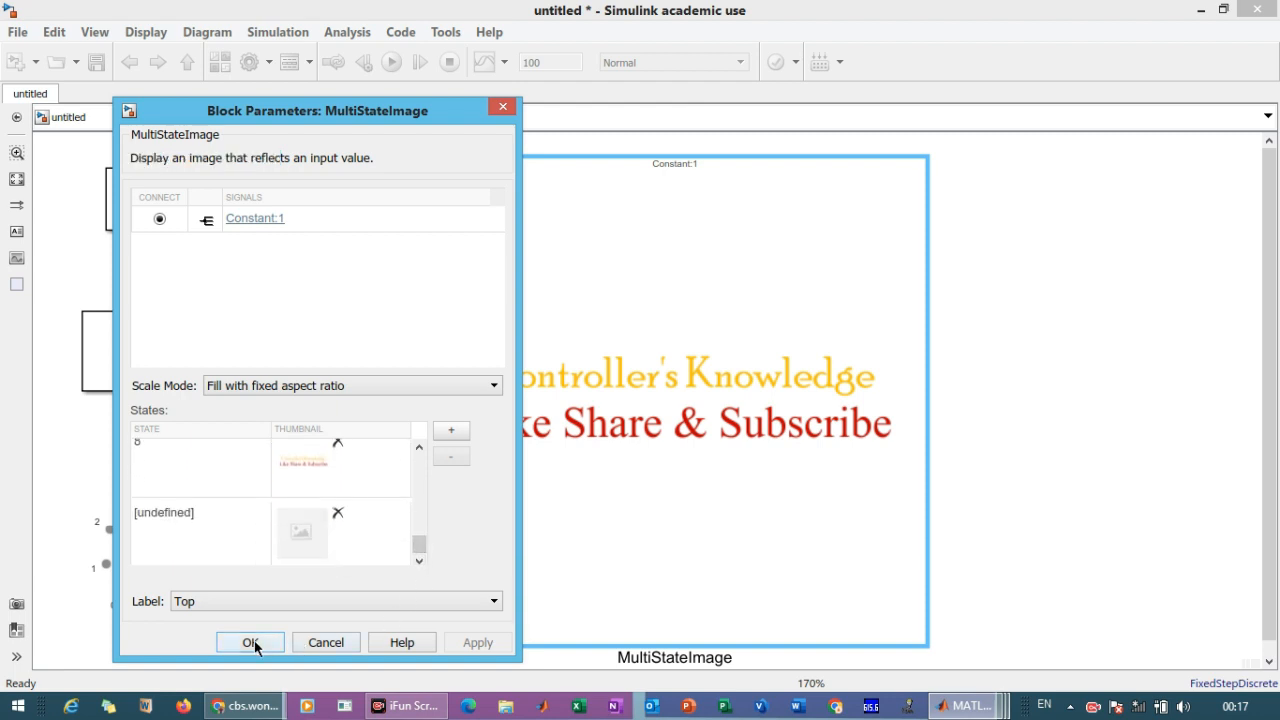
left_click(250, 642)
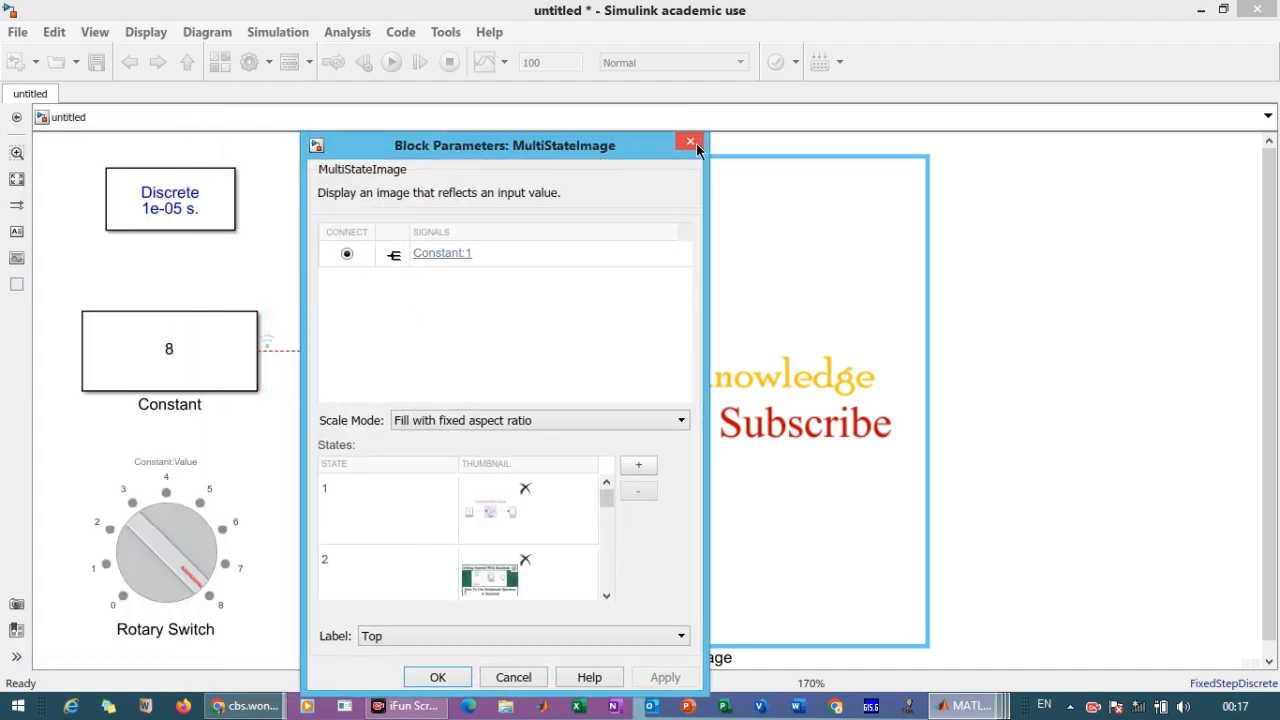
left_click(689, 141)
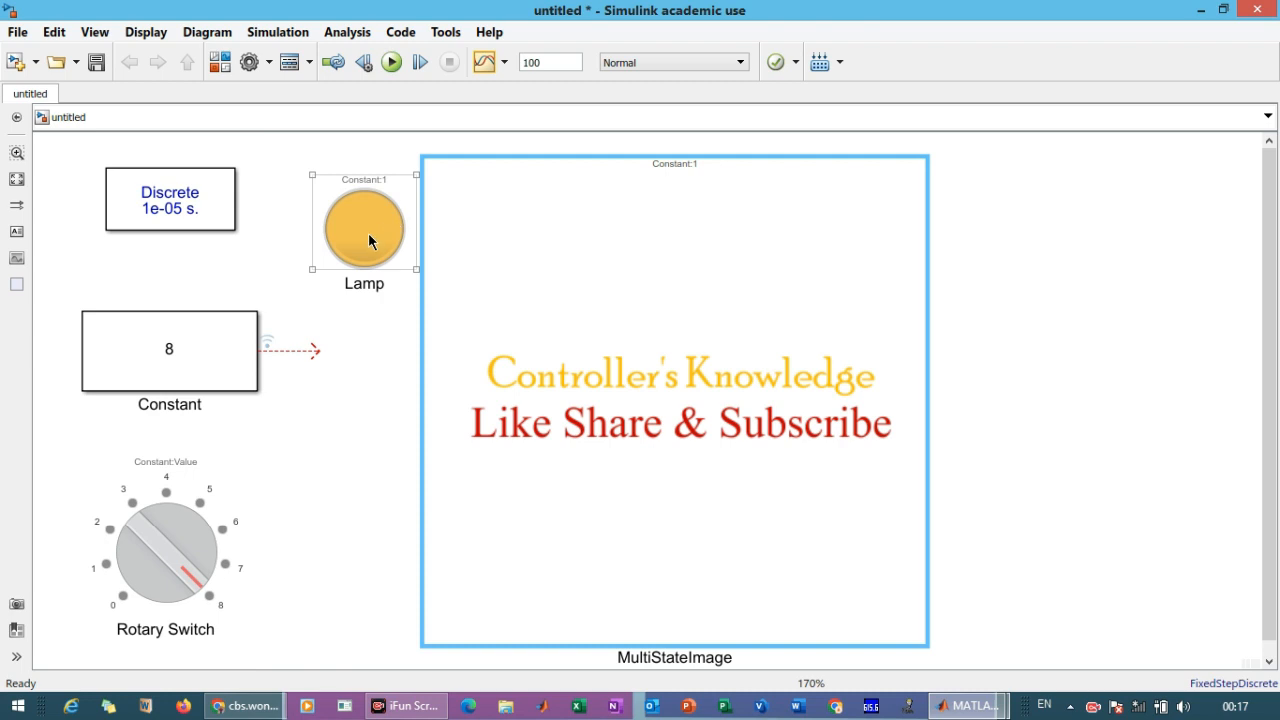
double_click(366, 225)
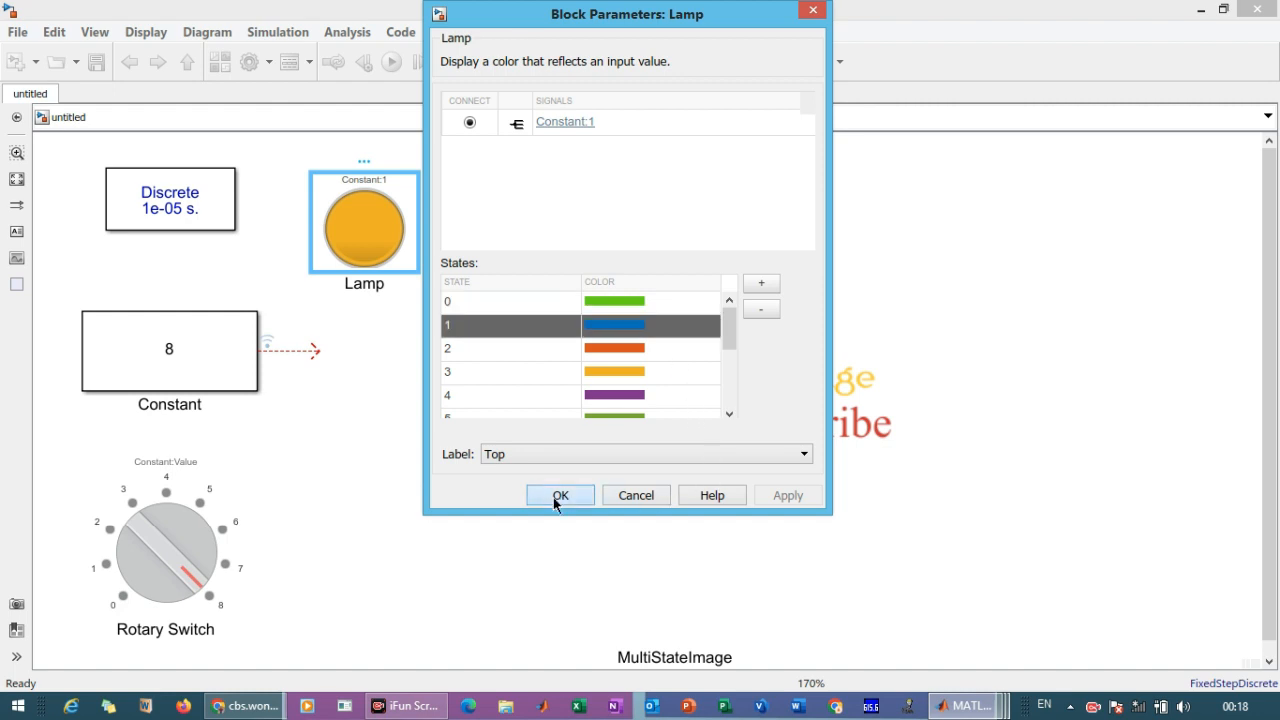
left_click(559, 495)
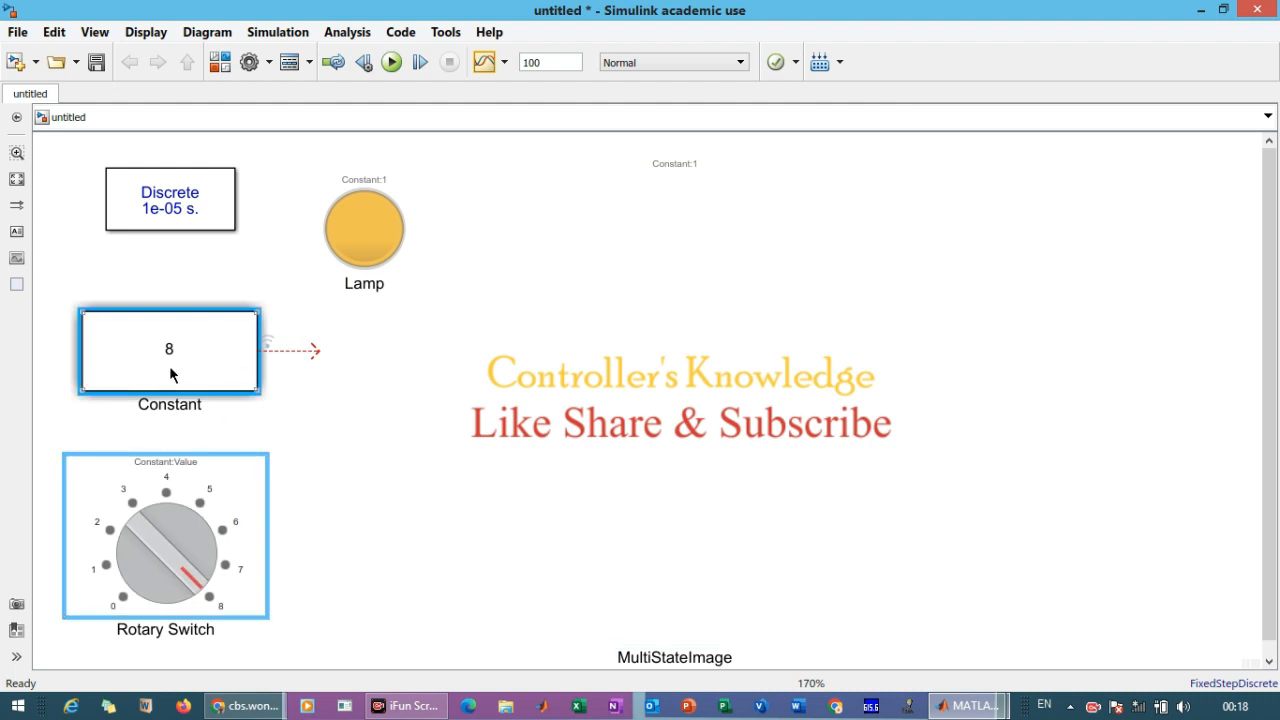
Confirm the Rotary Switch and Lamp link to the Constant; set stop time 200
left_click(186, 543)
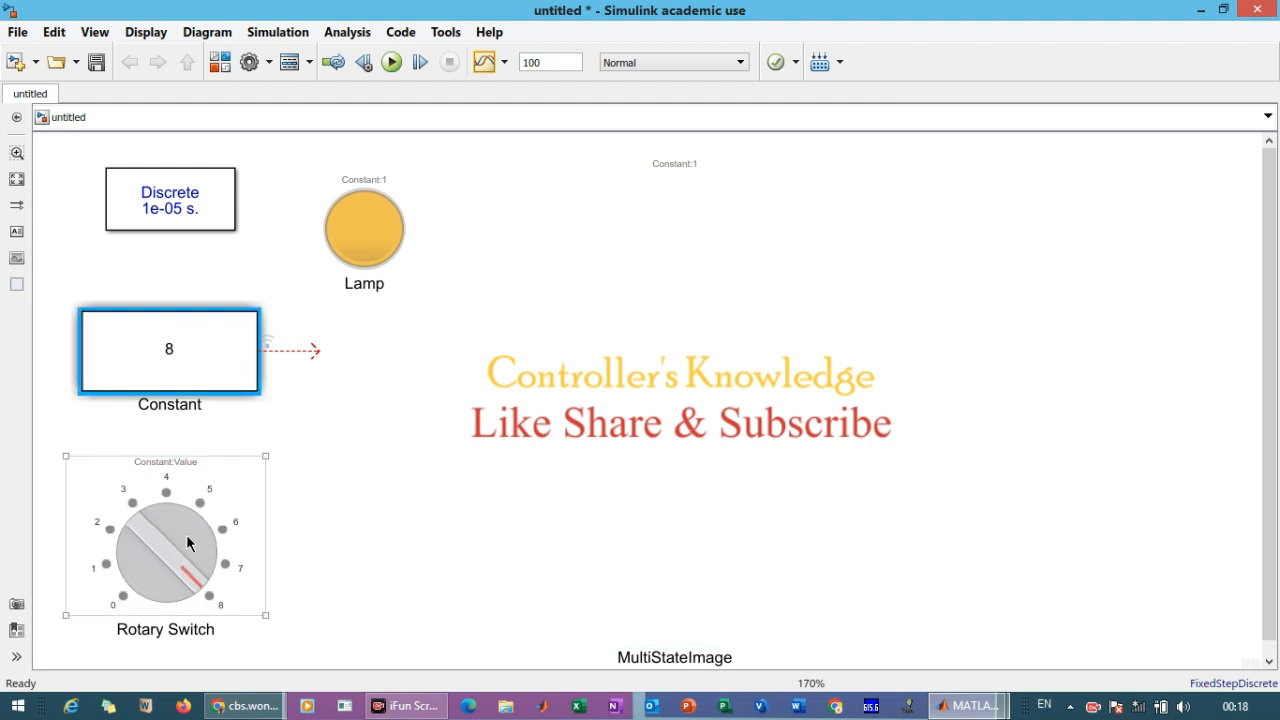
left_click(165, 550)
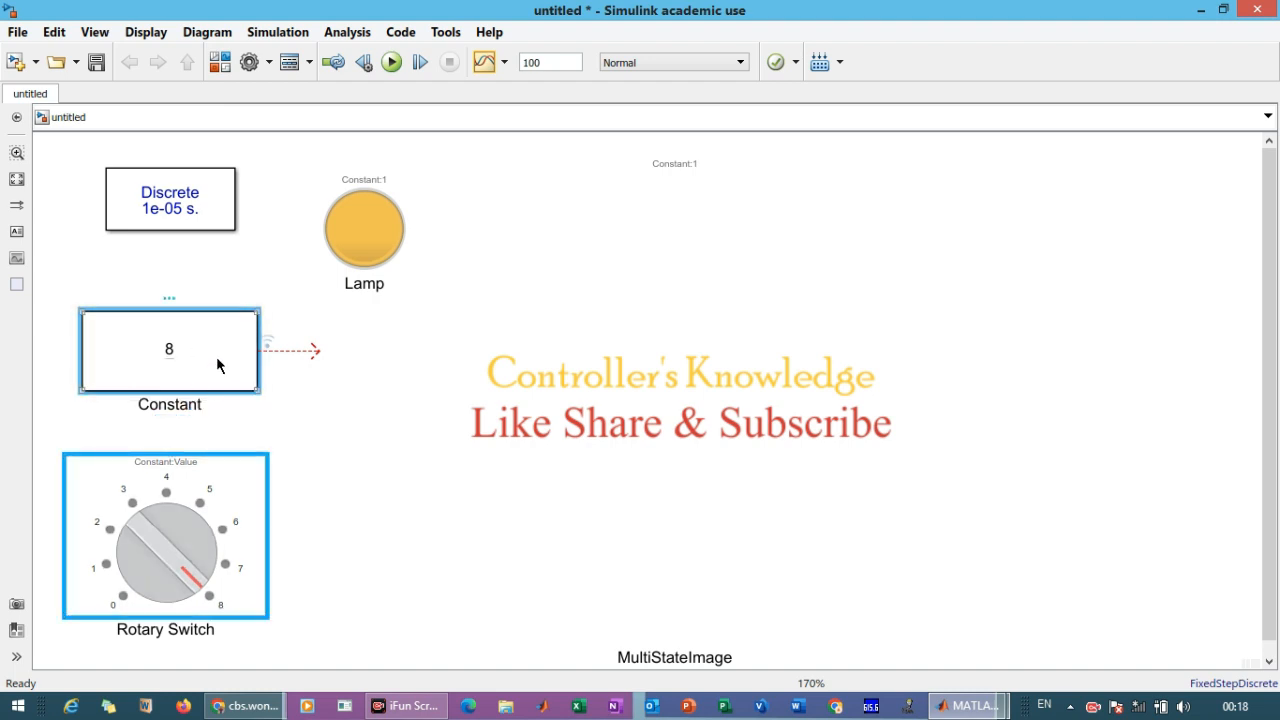
left_click(364, 222)
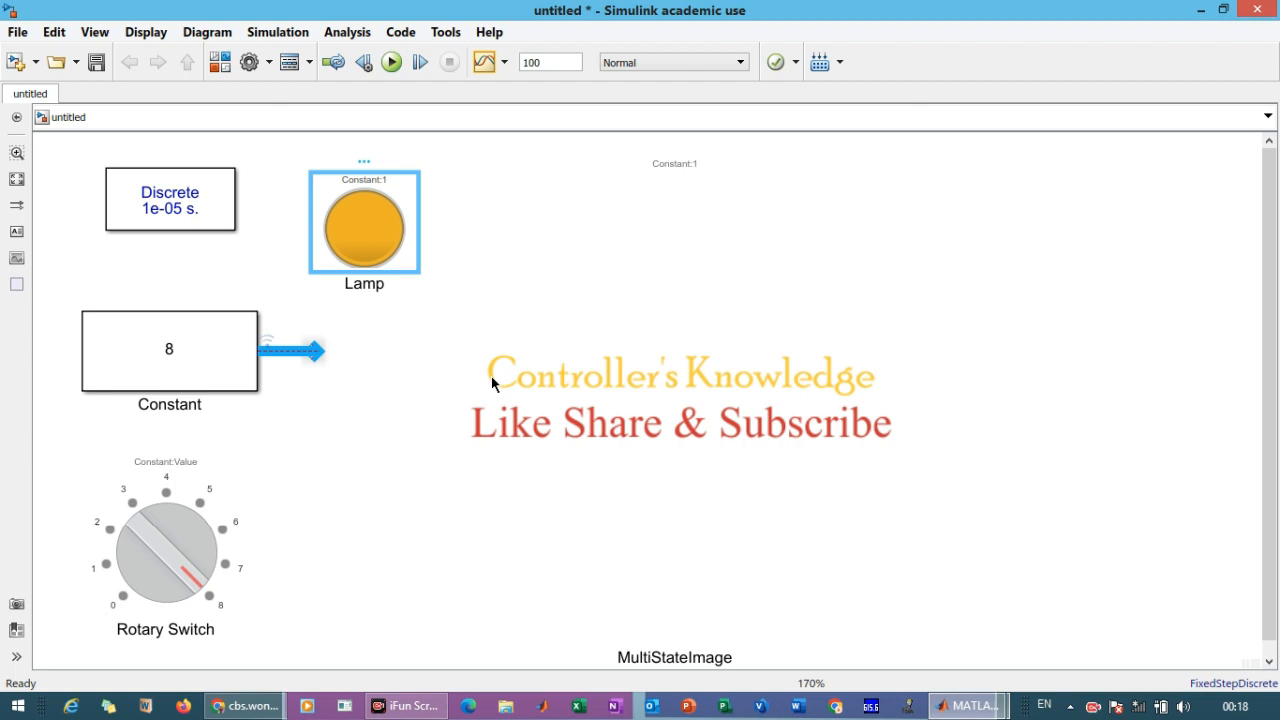
left_click(353, 344)
type("200")
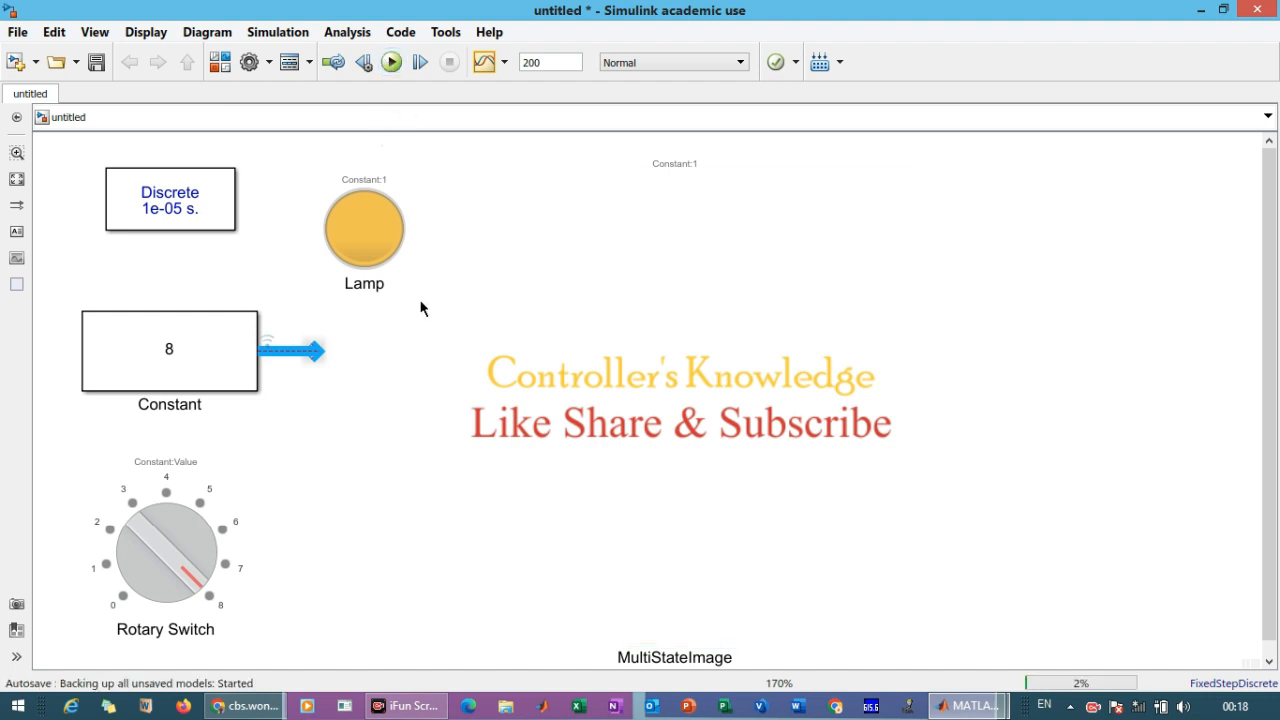
Run the simulation and turn the Rotary Switch to positions 7 and 8
left_click(388, 62)
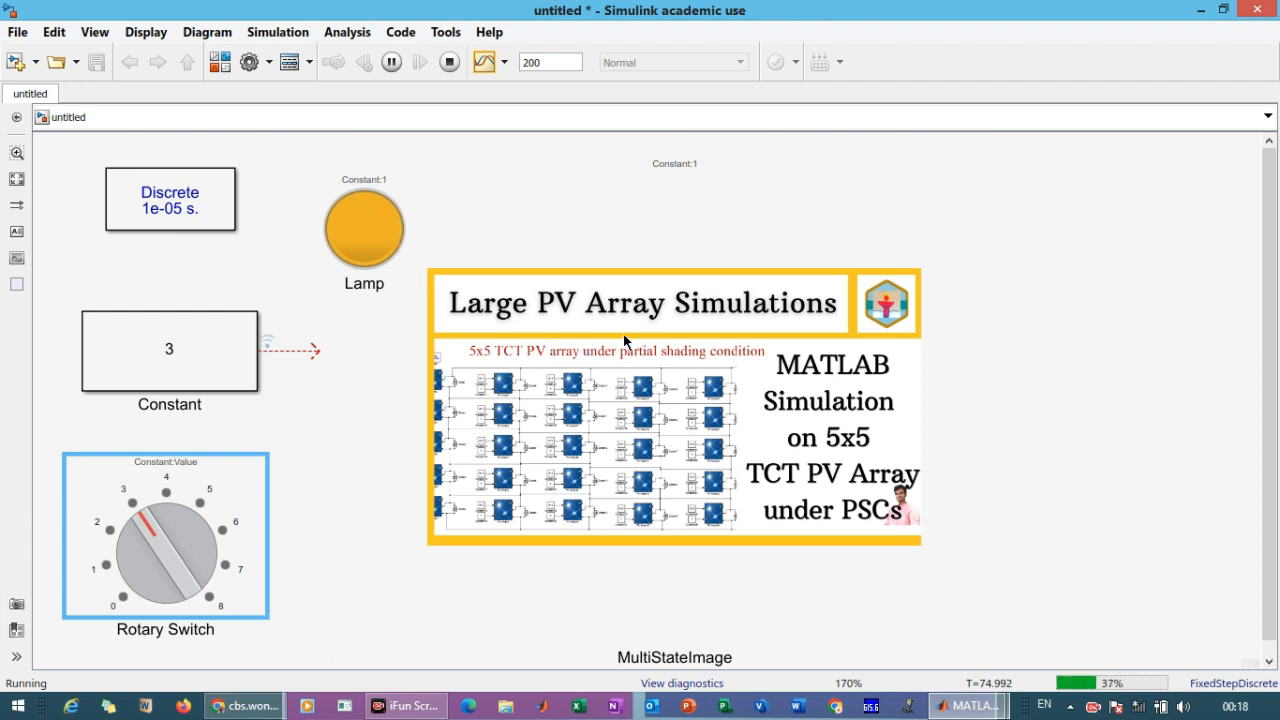
left_click(166, 493)
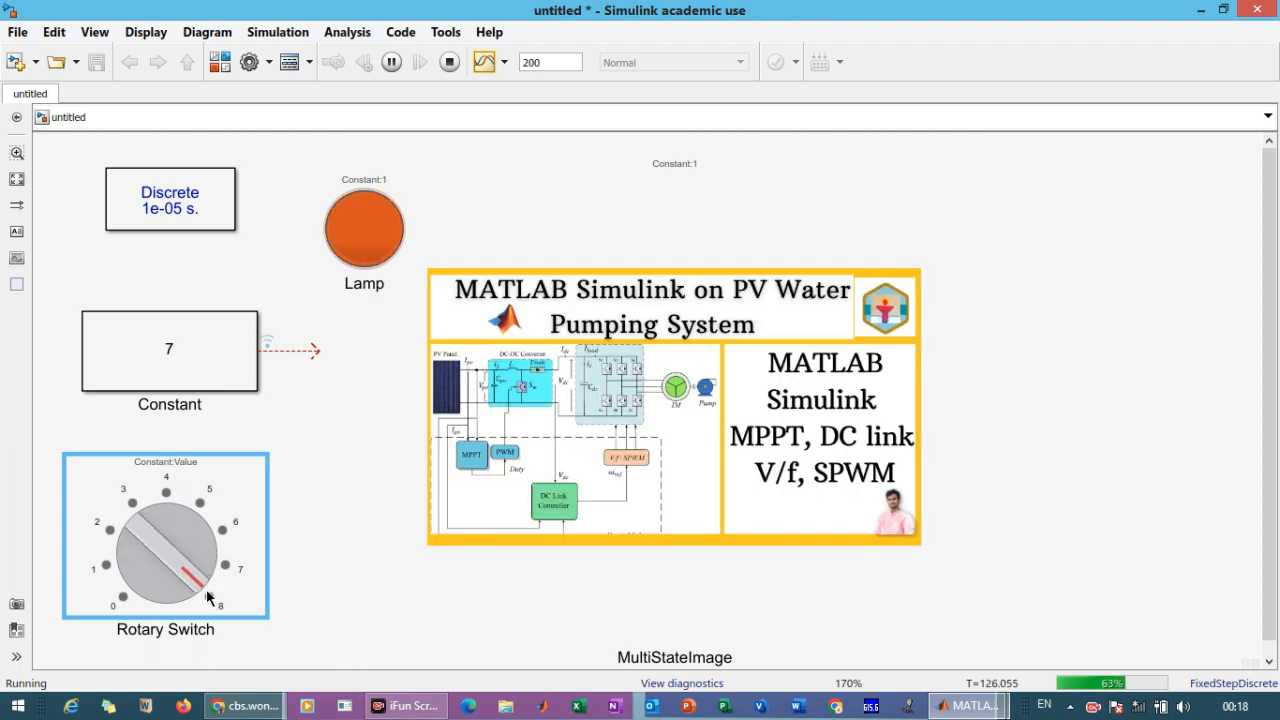
left_click(210, 593)
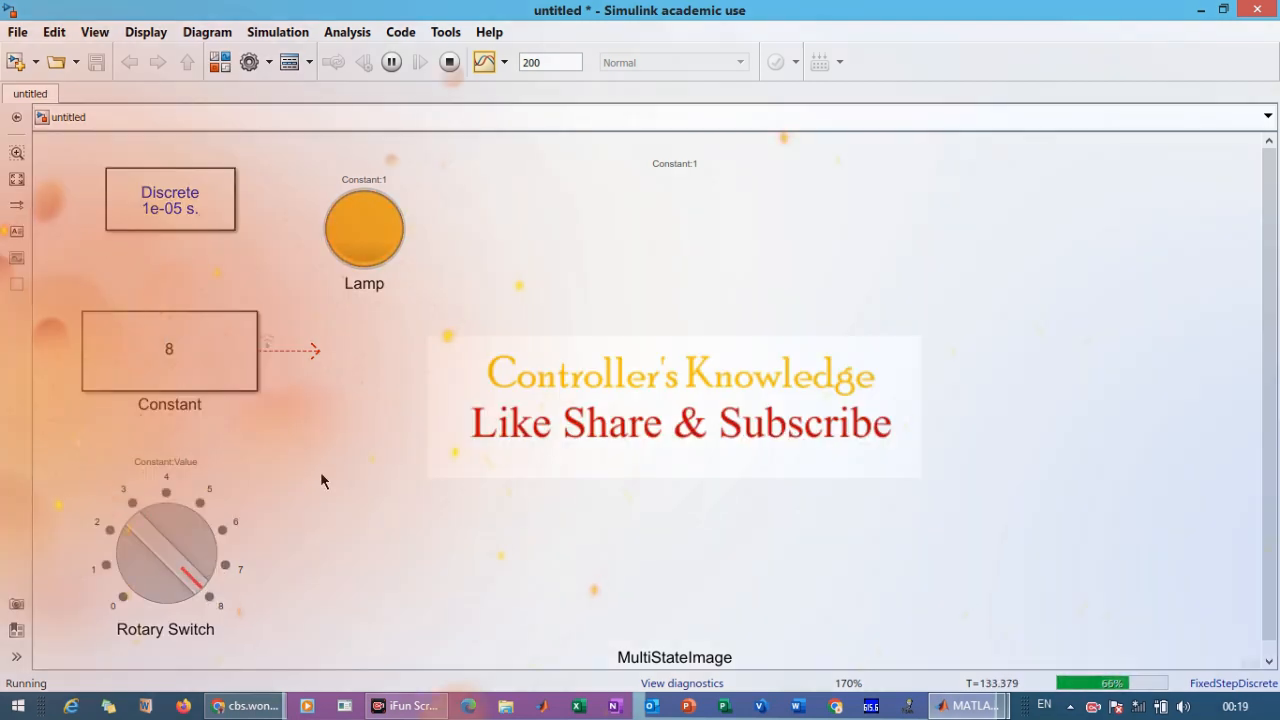